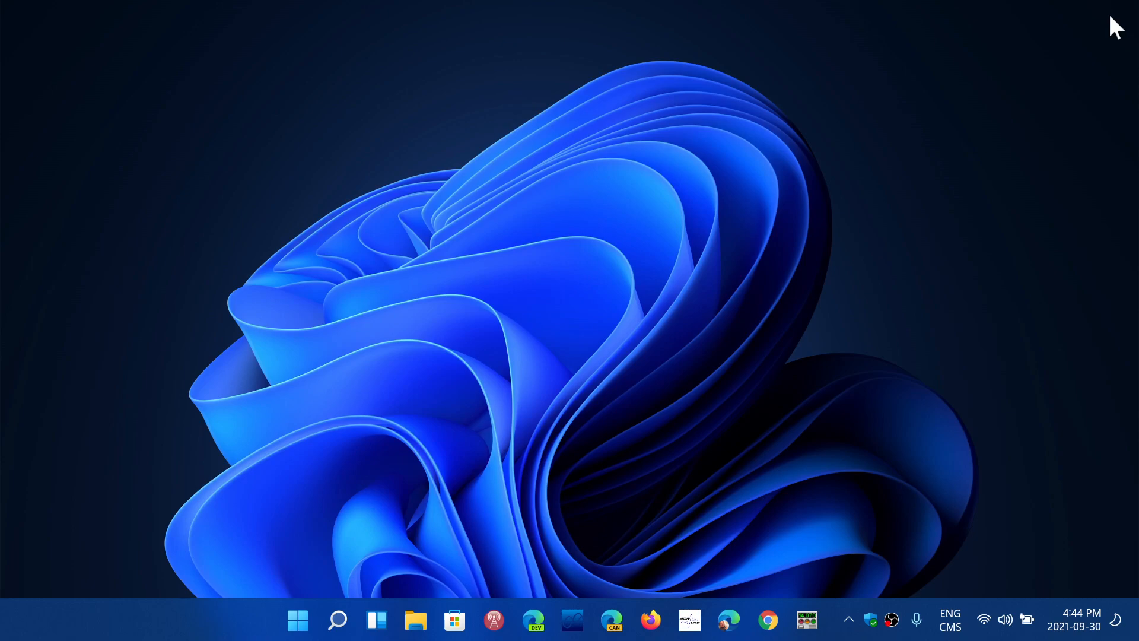
mouse_move(868, 479)
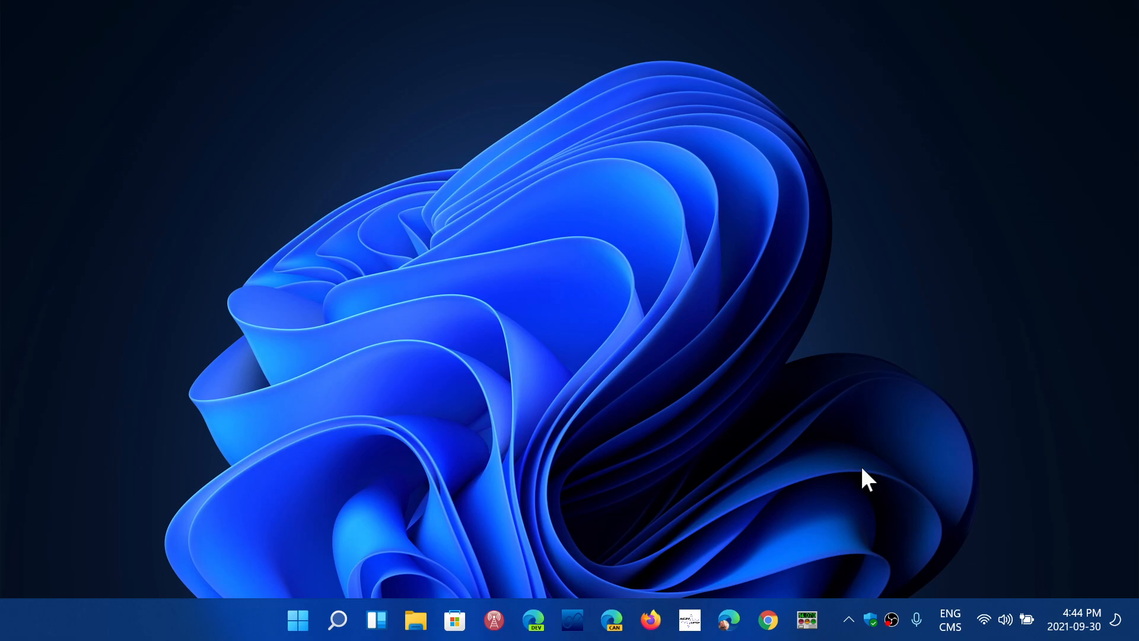
- Launch Chrome from the taskbar, showing the spaceweather.com homepage
click(767, 619)
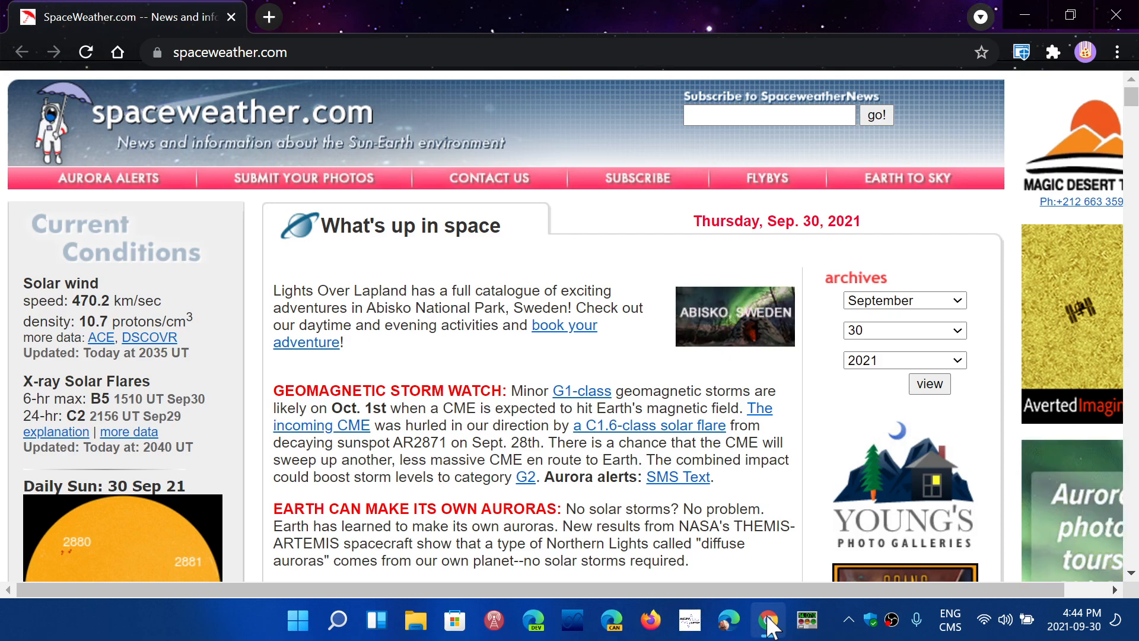
mouse_move(1027, 620)
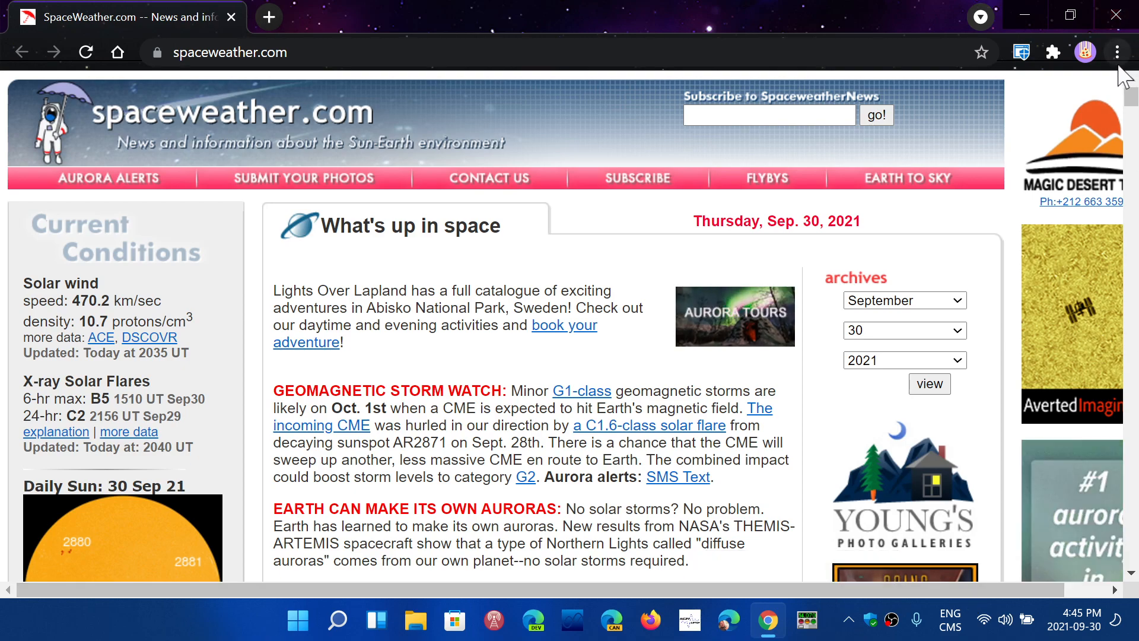
- View About Chrome confirming version 94.0.4606.71 is current, then close the window
click(1118, 51)
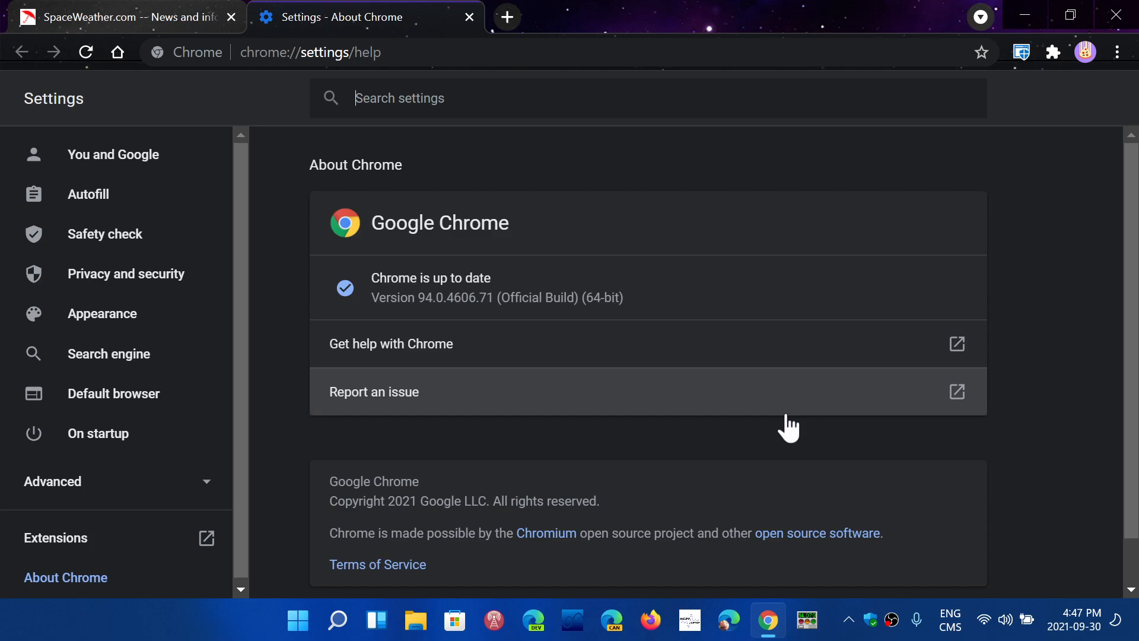
mouse_move(794, 47)
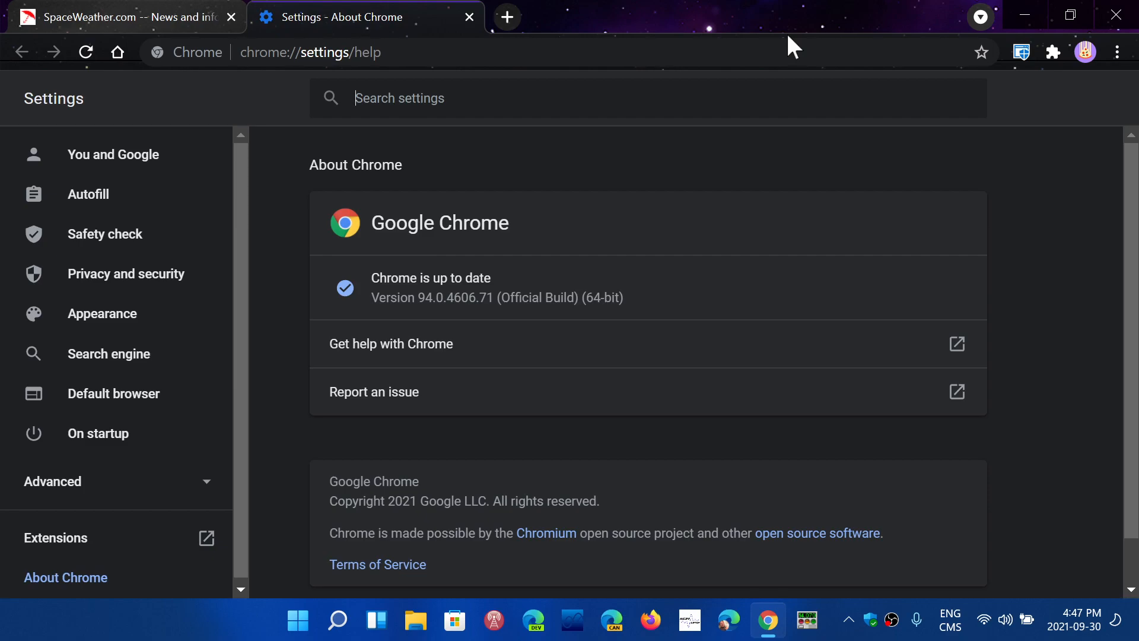
mouse_move(1073, 335)
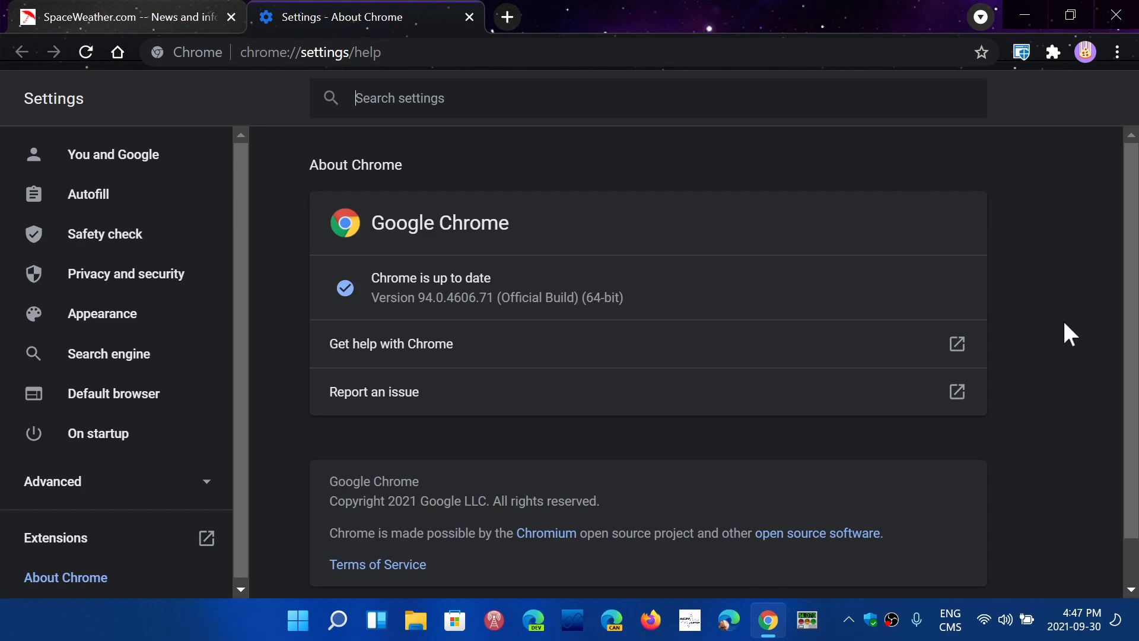
mouse_move(613, 322)
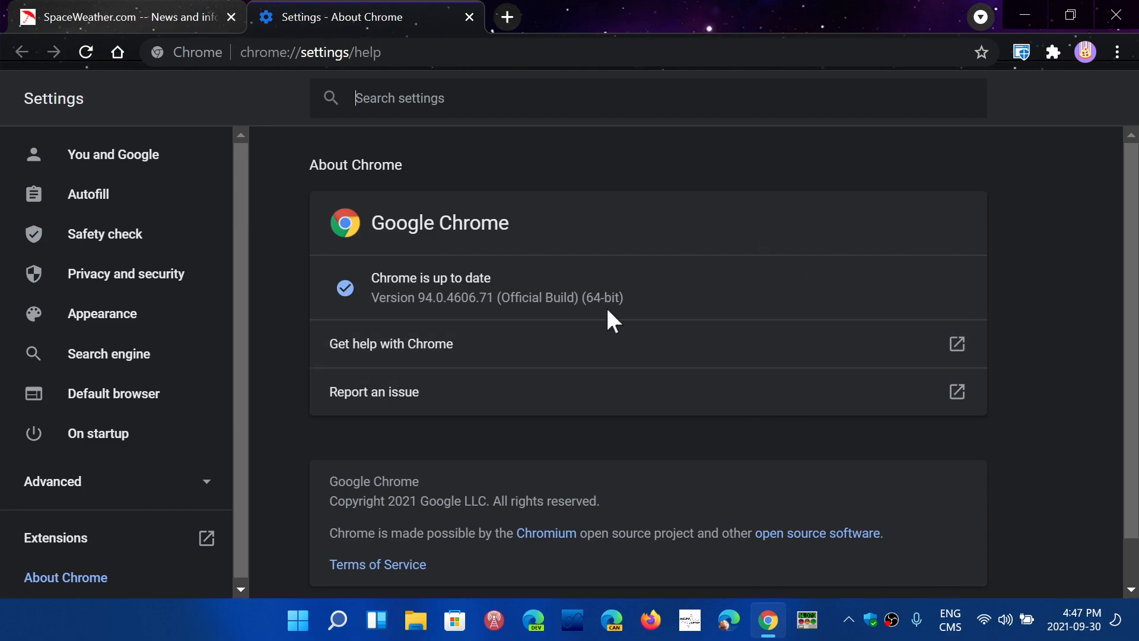
mouse_move(483, 338)
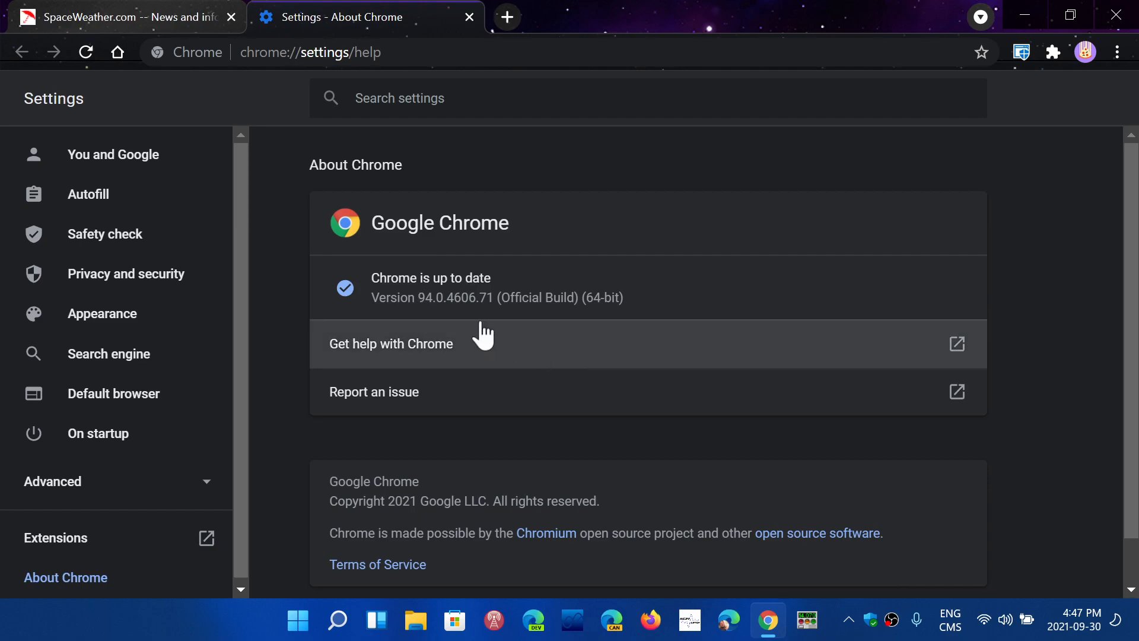
mouse_move(870, 241)
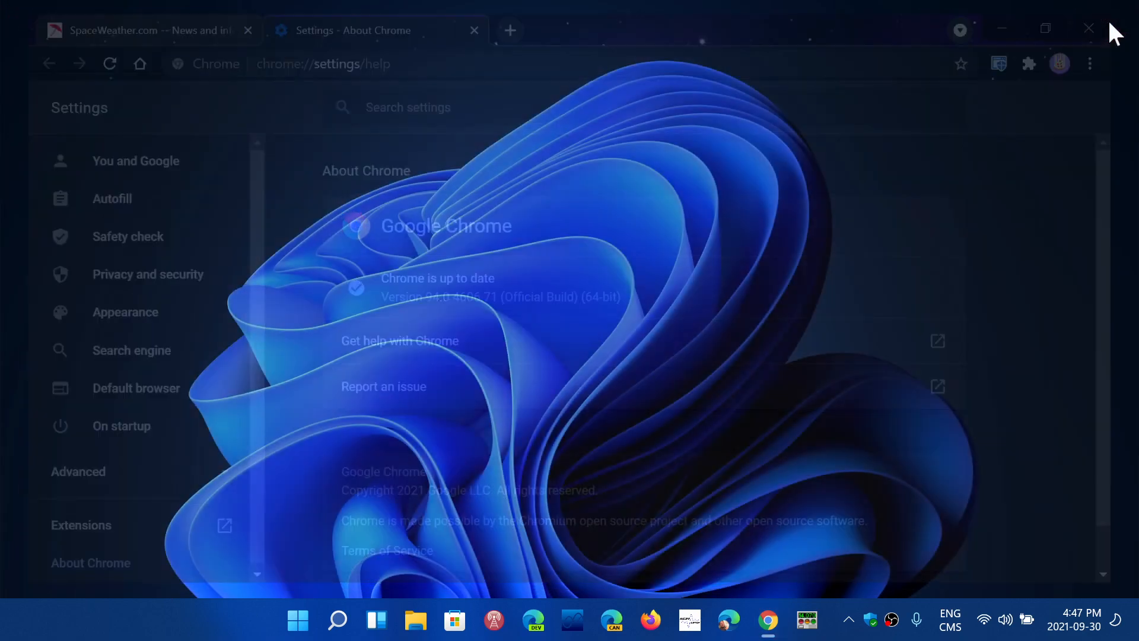
click(1089, 29)
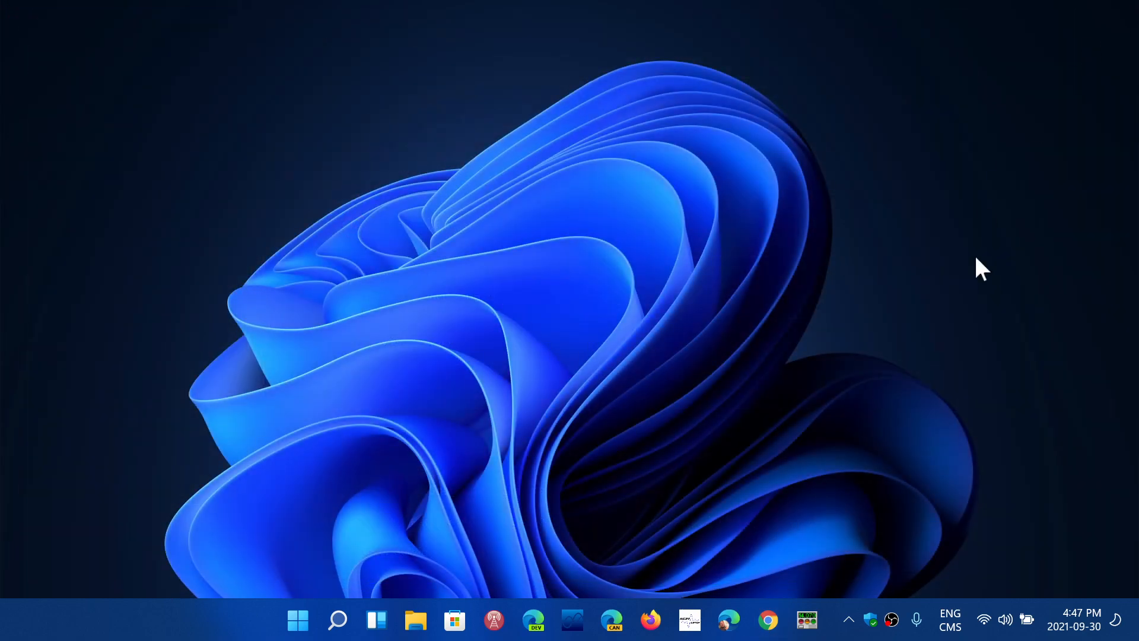